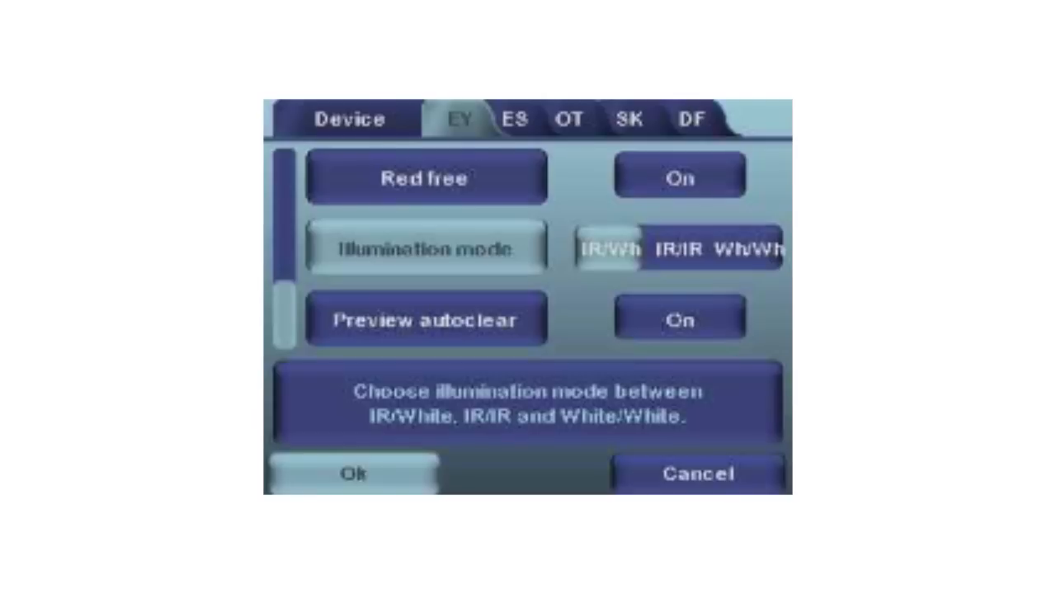
# Step: Choose IR/Wh as the EY module's illumination mode in Settings
pyautogui.click(681, 249)
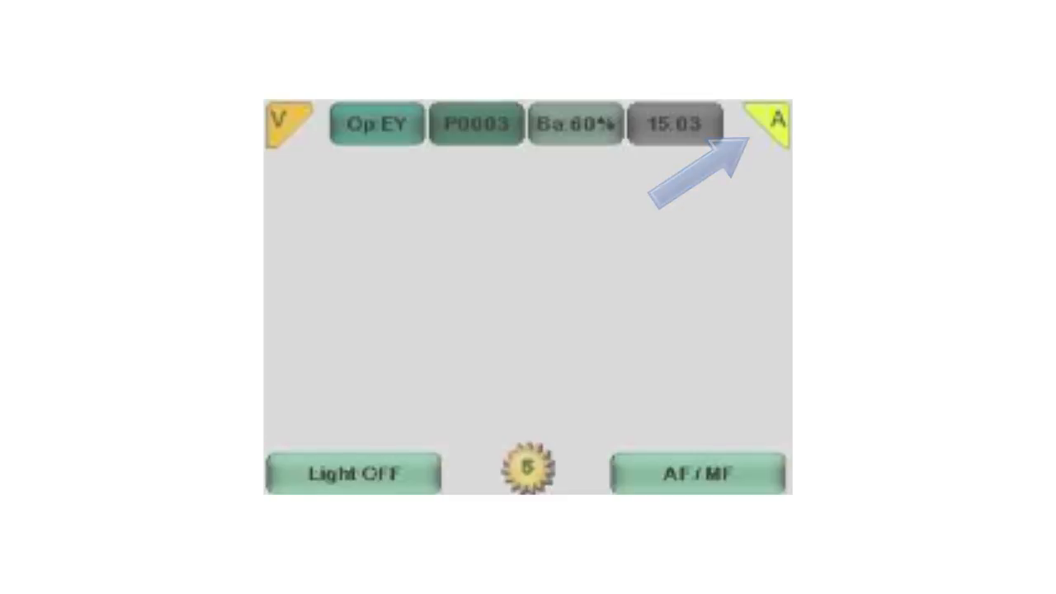
# Step: Tap the A corner of the live view to switch to manual focus (M)
pyautogui.click(768, 122)
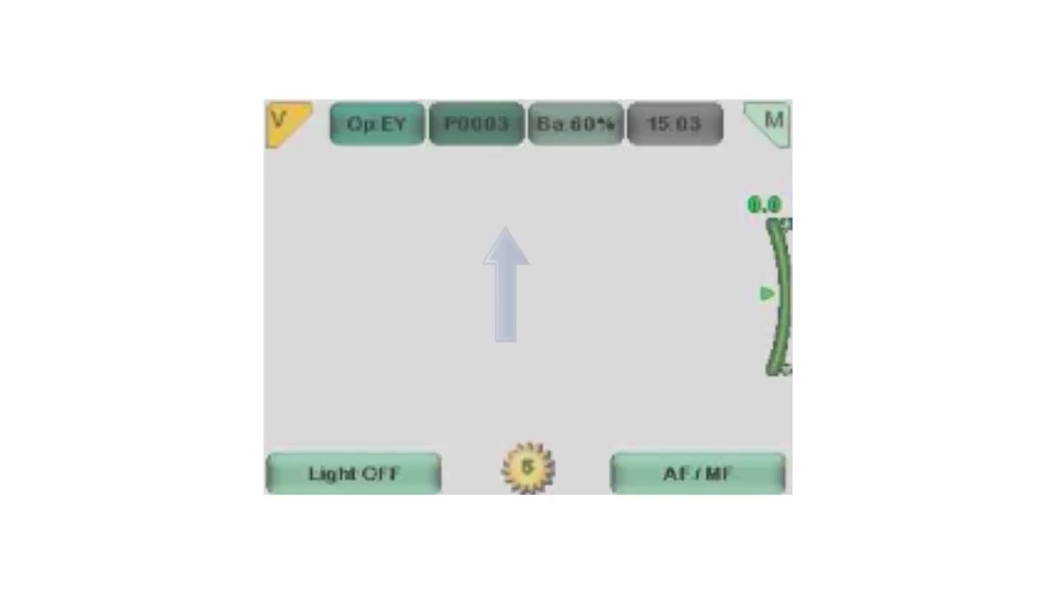
pyautogui.click(768, 122)
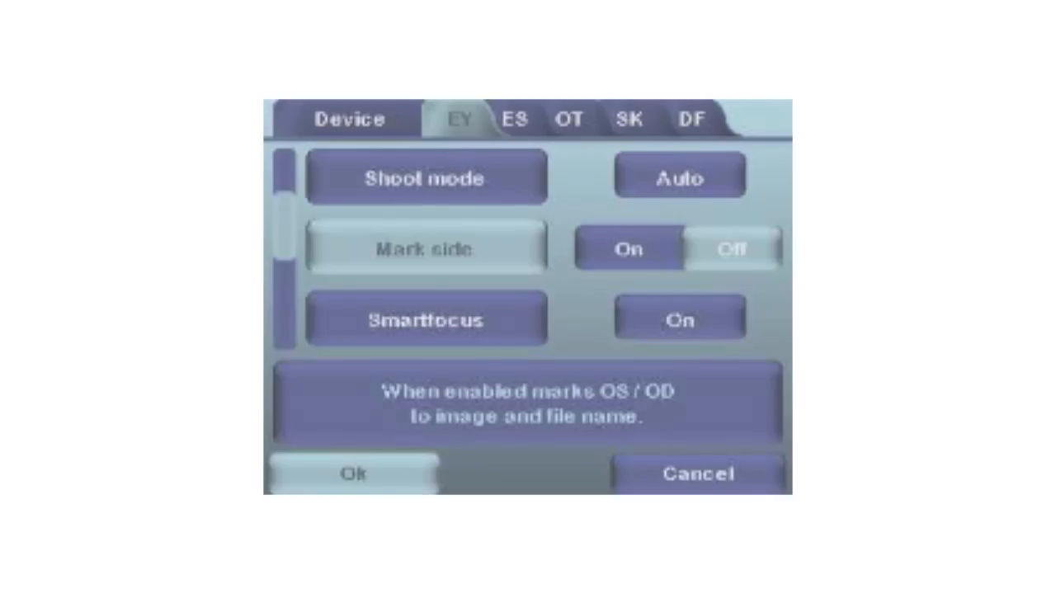
# Step: Scroll the EY settings page to show shoot mode Auto, mark side Off and Smartfocus On
pyautogui.scroll(-3)
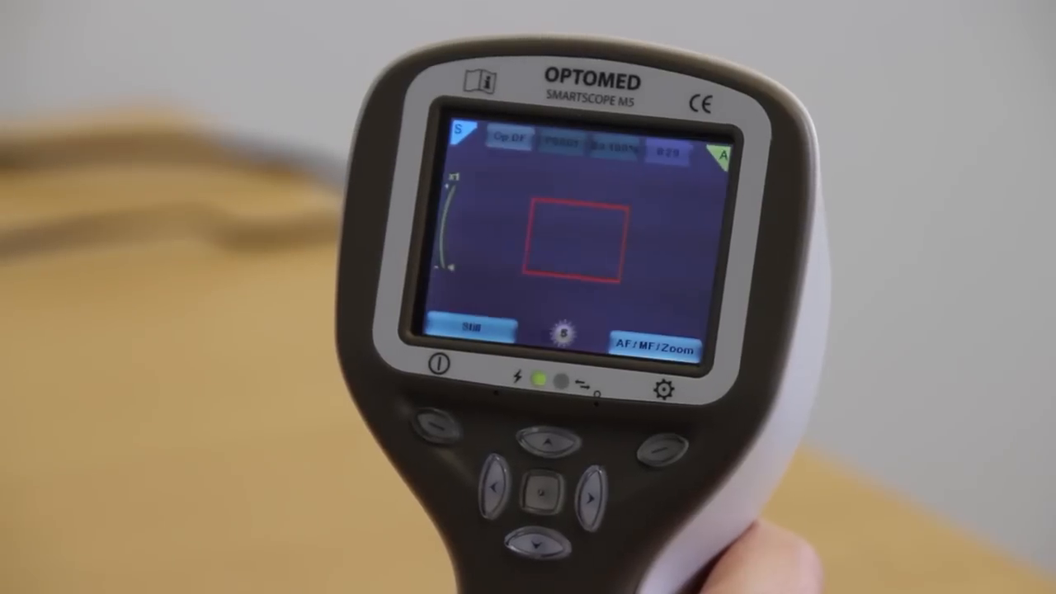
pyautogui.click(540, 491)
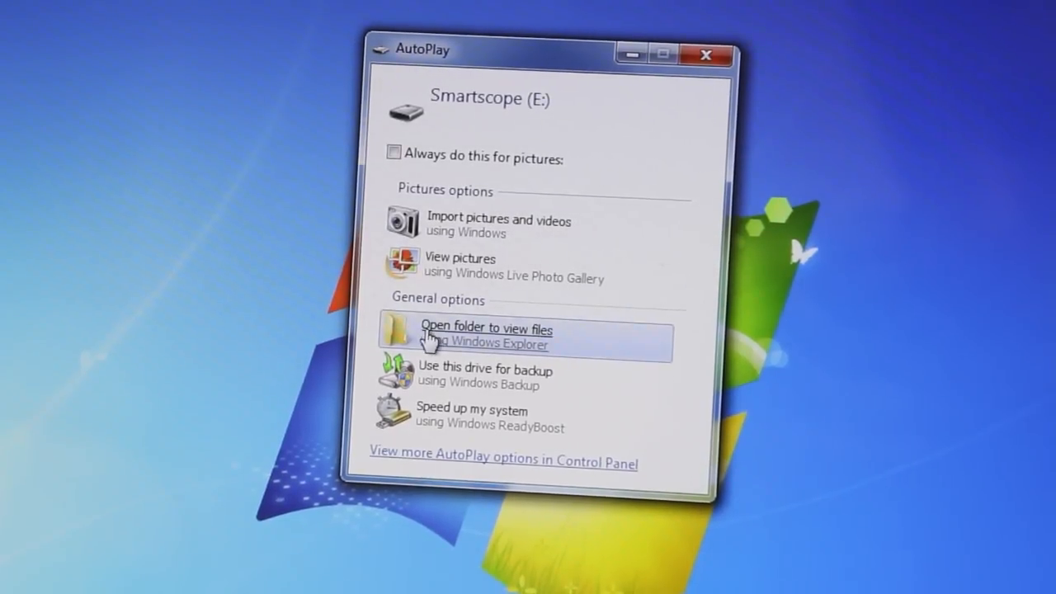
# Step: Choose 'Open folder to view files' for the Smartscope (E:) drive
pyautogui.click(485, 335)
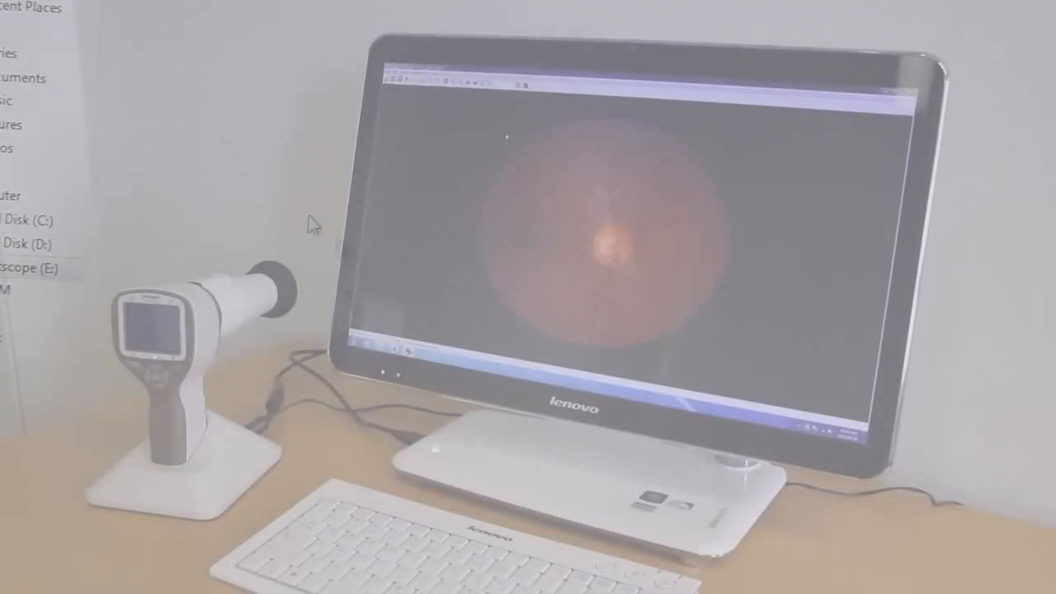